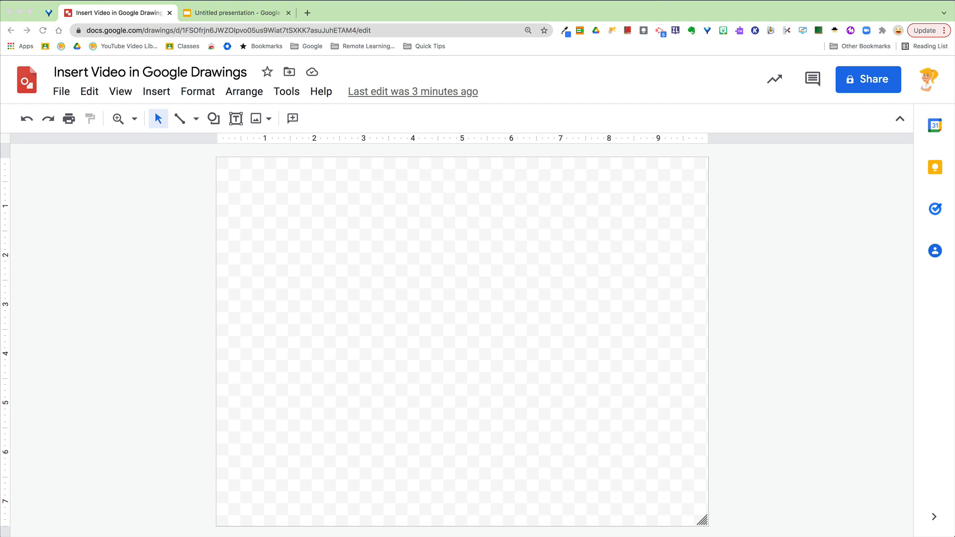
mouse_move(518, 435)
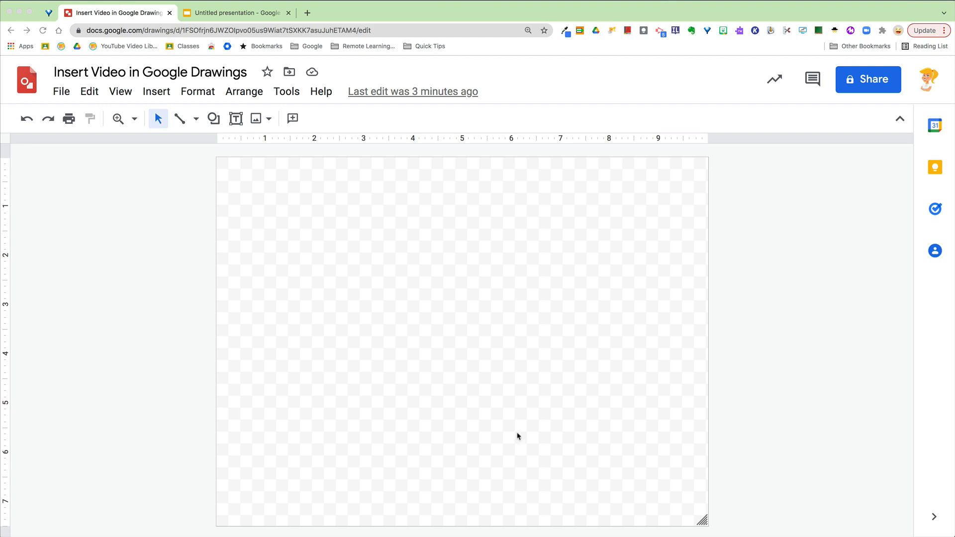
mouse_move(157, 91)
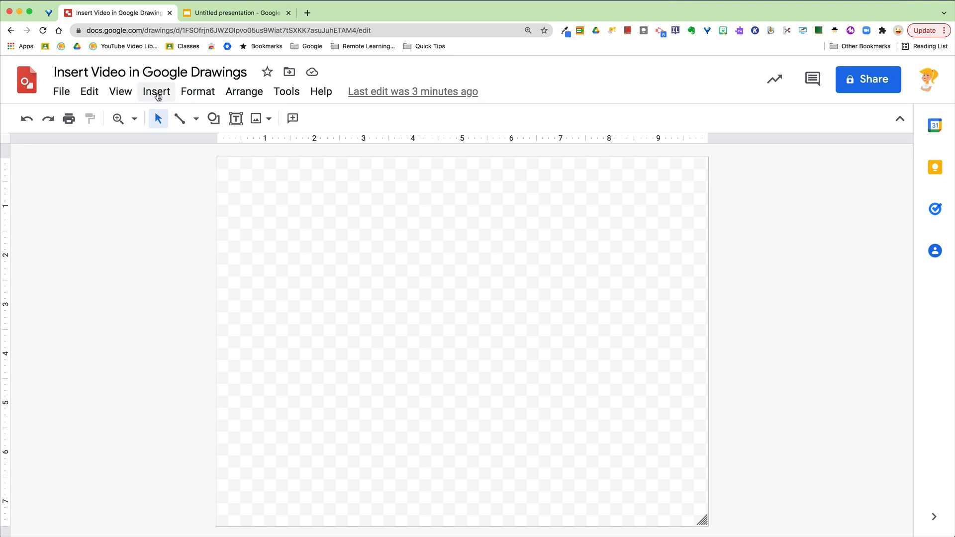
Check the Insert menu for a video option, then switch to the Untitled presentation
left_click(156, 92)
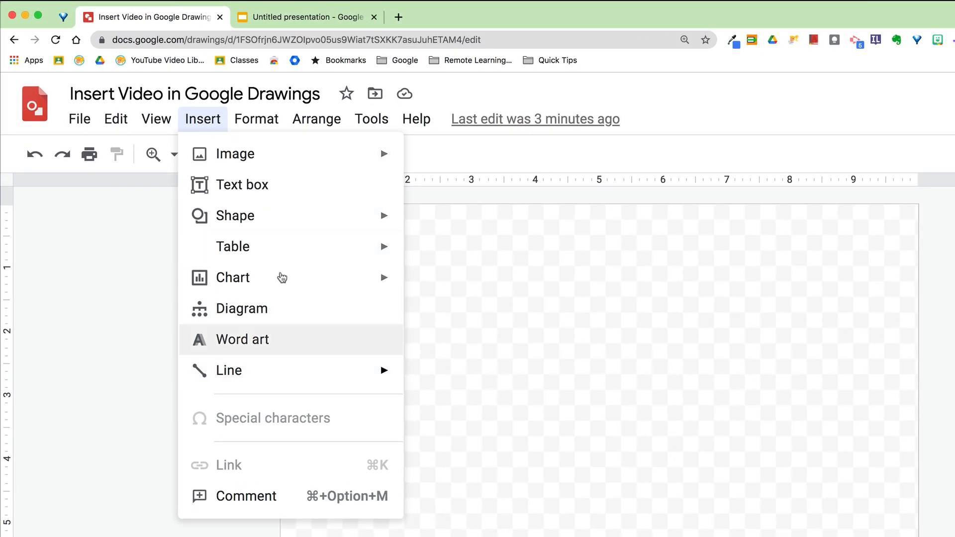
left_click(650, 295)
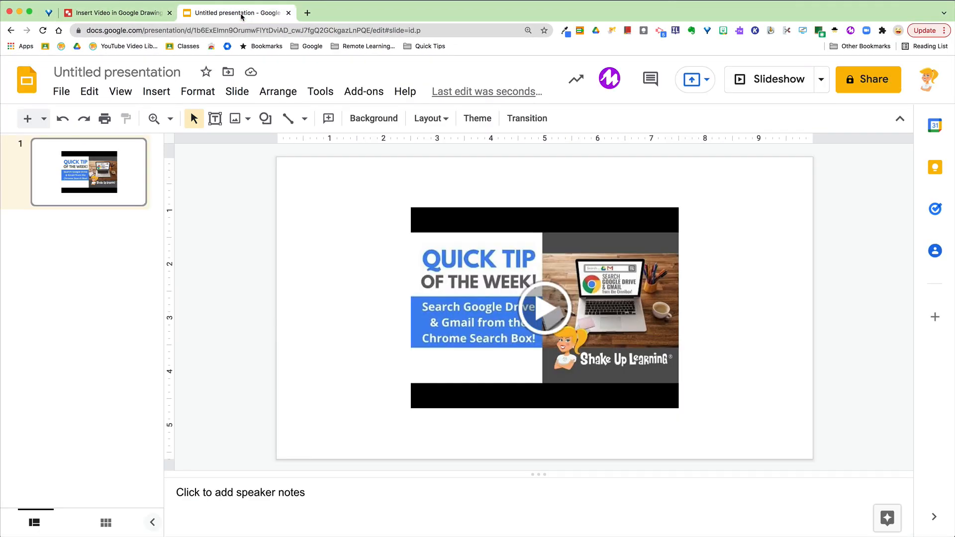
mouse_move(189, 171)
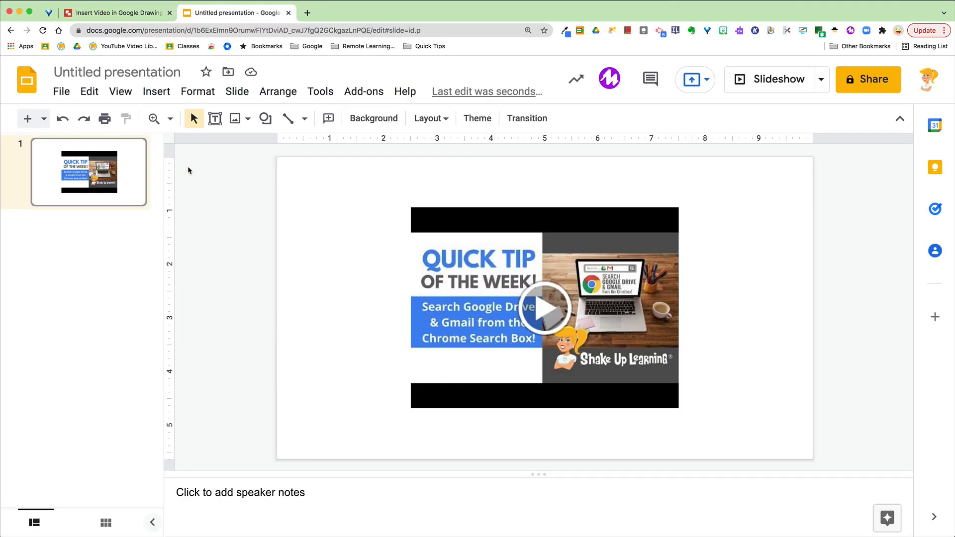
mouse_move(514, 216)
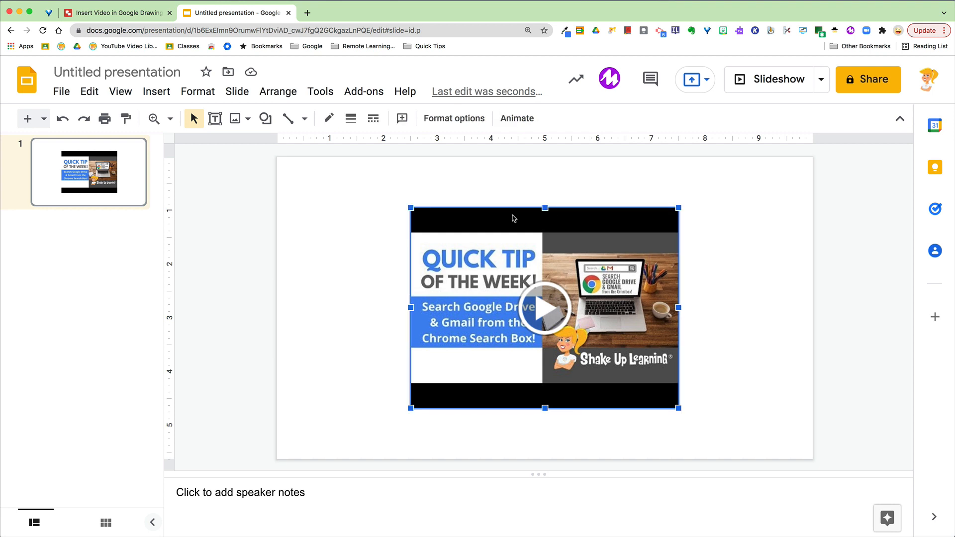
mouse_move(566, 227)
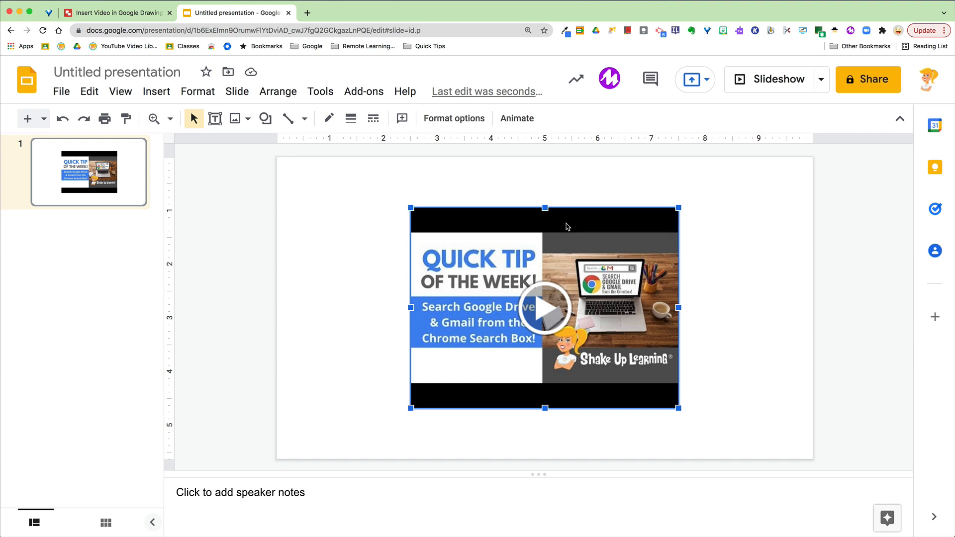
Copy the selected Quick Tip of the Week video and return to the Google Drawings tab
key("cmd+c")
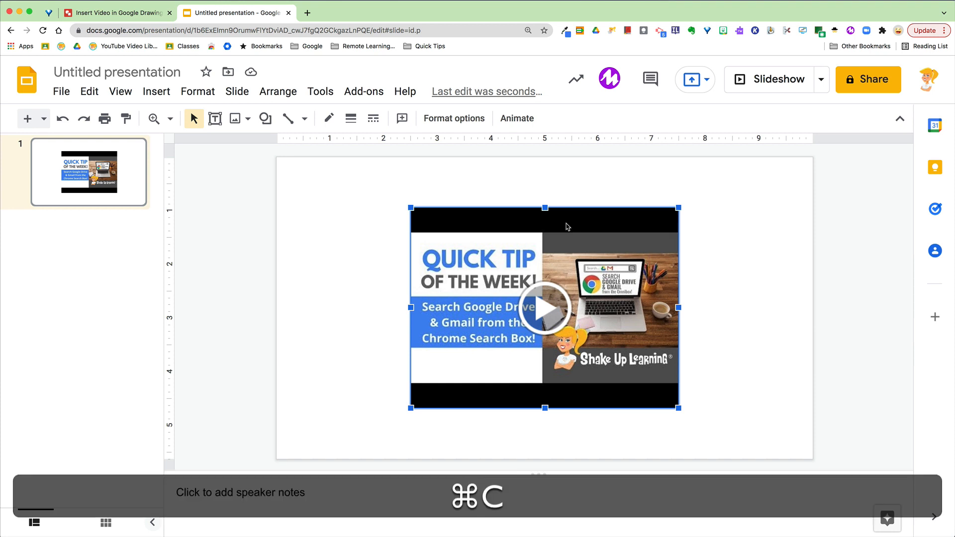
left_click(119, 12)
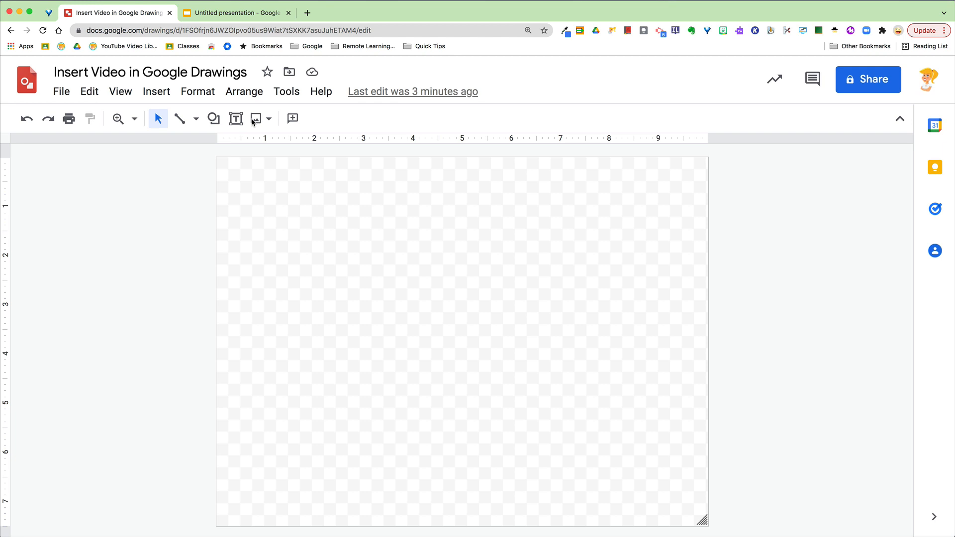
mouse_move(355, 328)
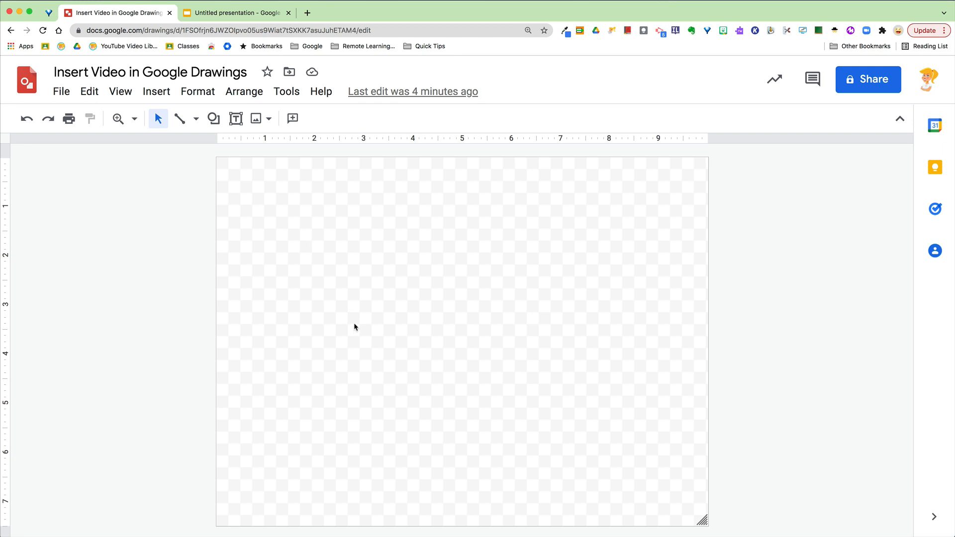
Paste the Quick Tip YouTube video onto the canvas, play it, then pause it
key("cmd+v")
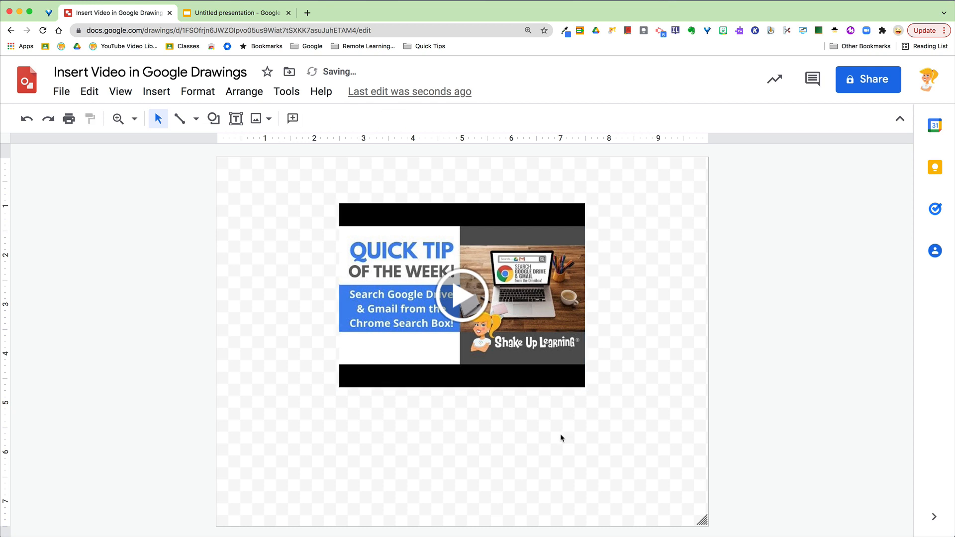
left_click(460, 295)
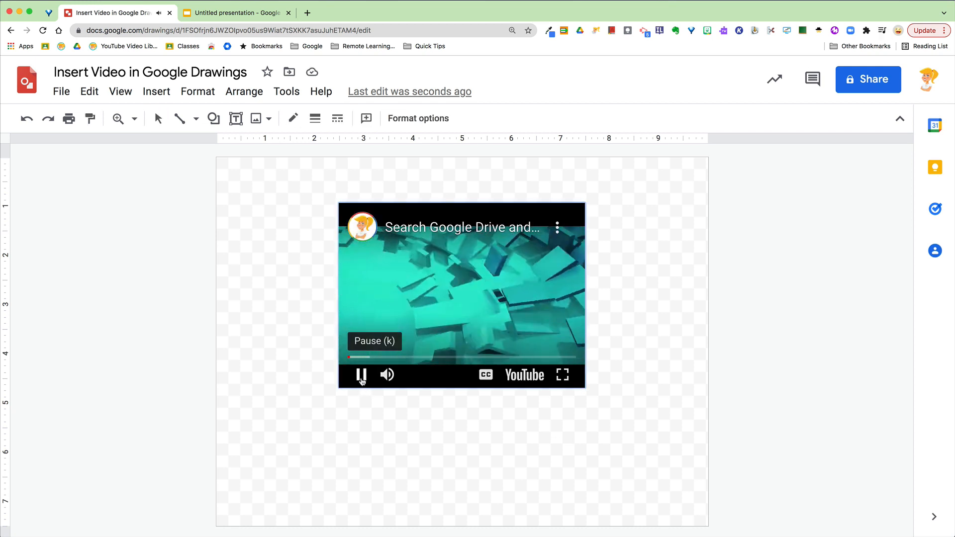
left_click(360, 375)
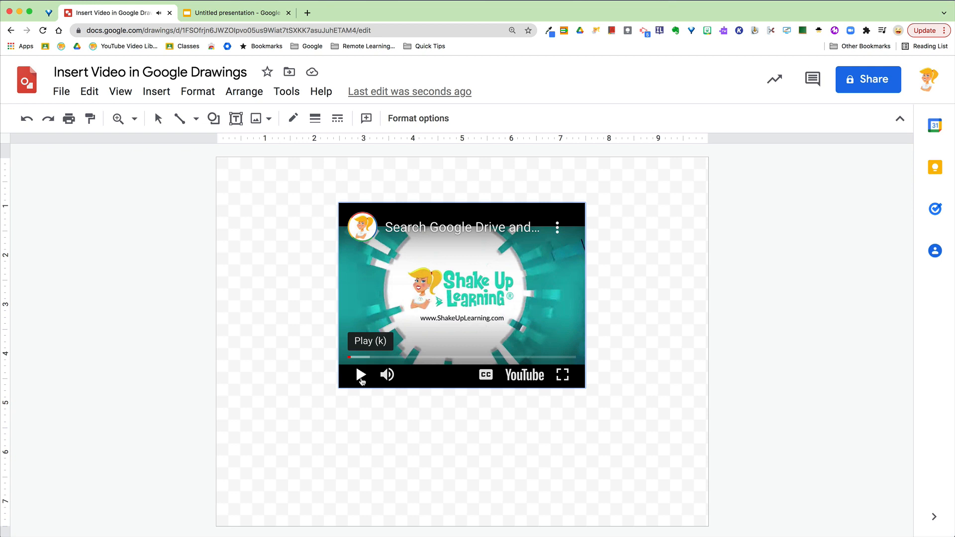